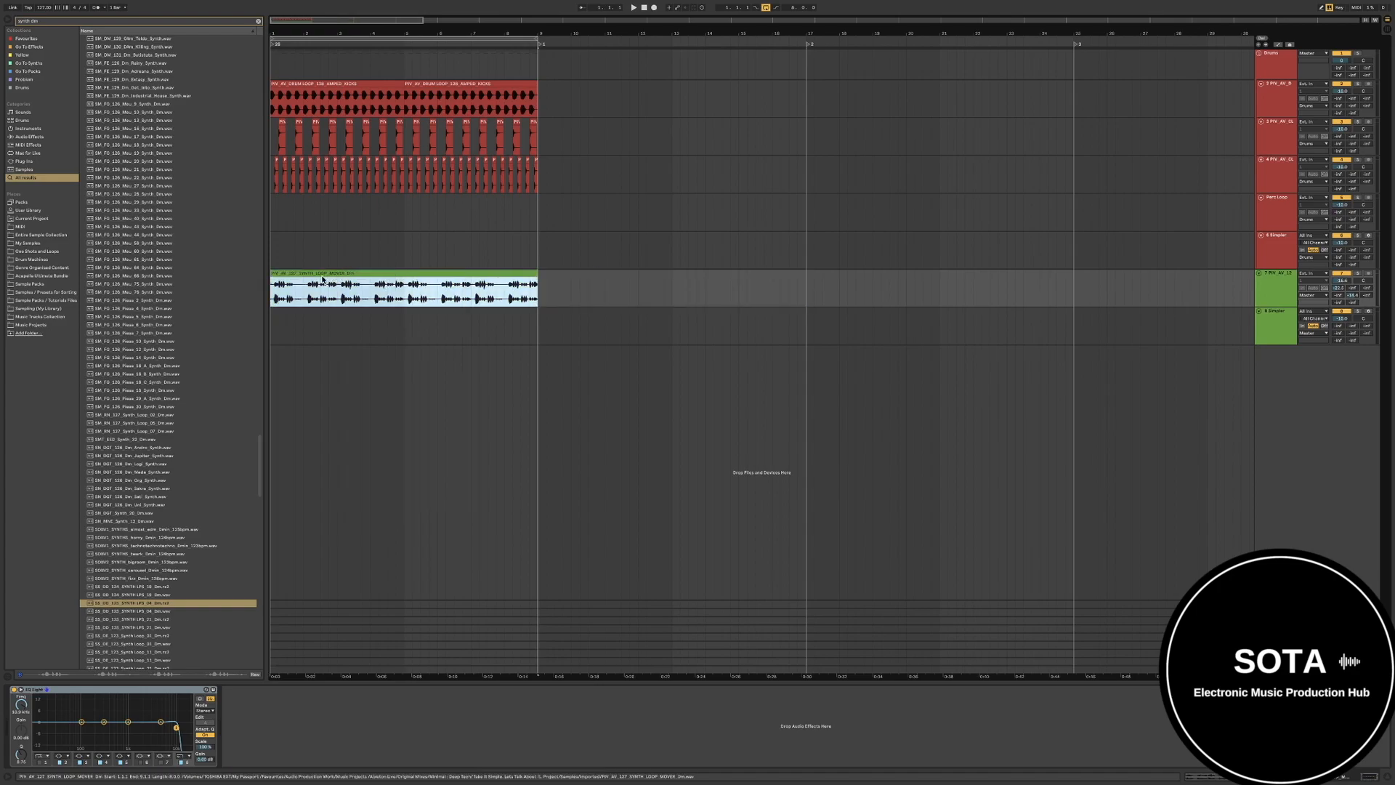
- Choose an option from the green synth loop clip's context menu
{"action": "right_click", "coordinate": [298, 274]}
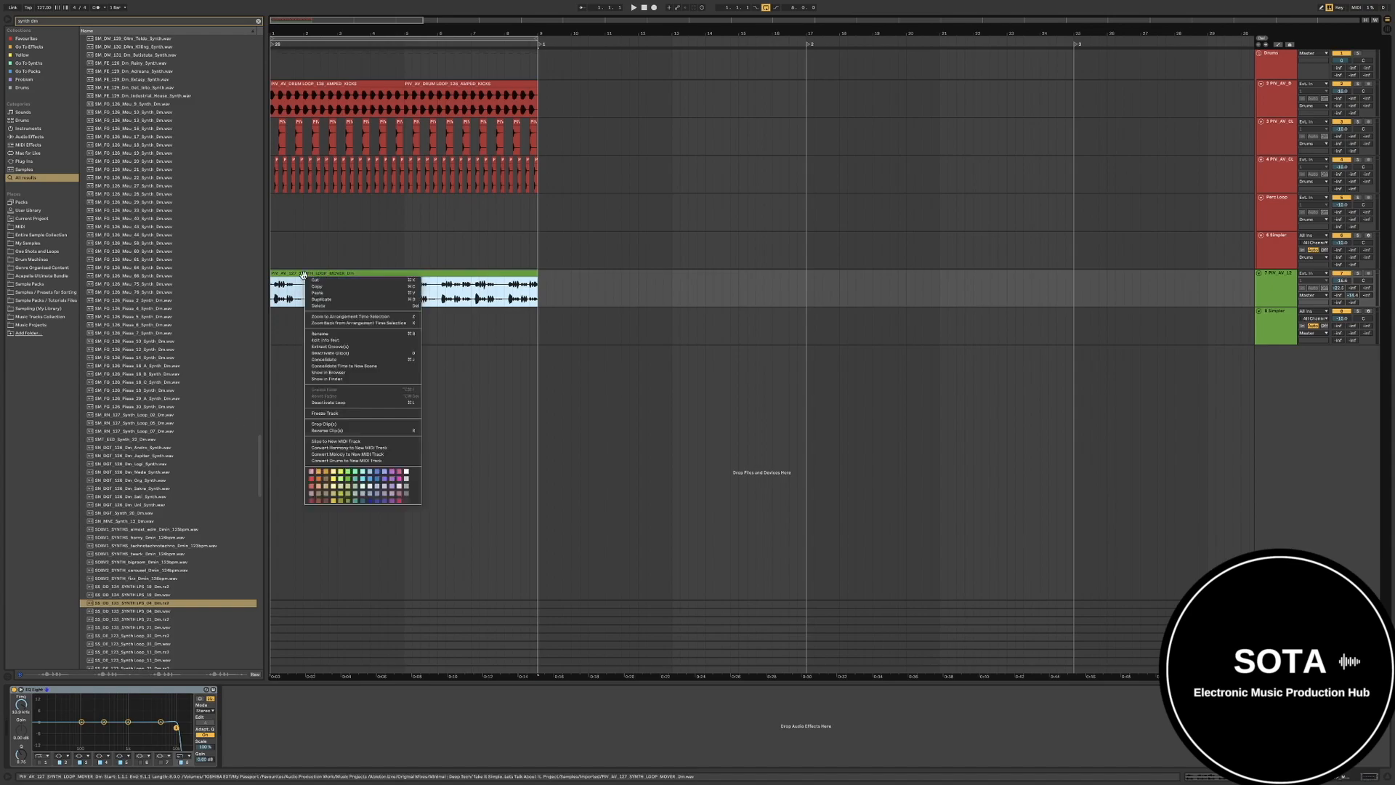
{"action": "mouse_move", "coordinate": [346, 447]}
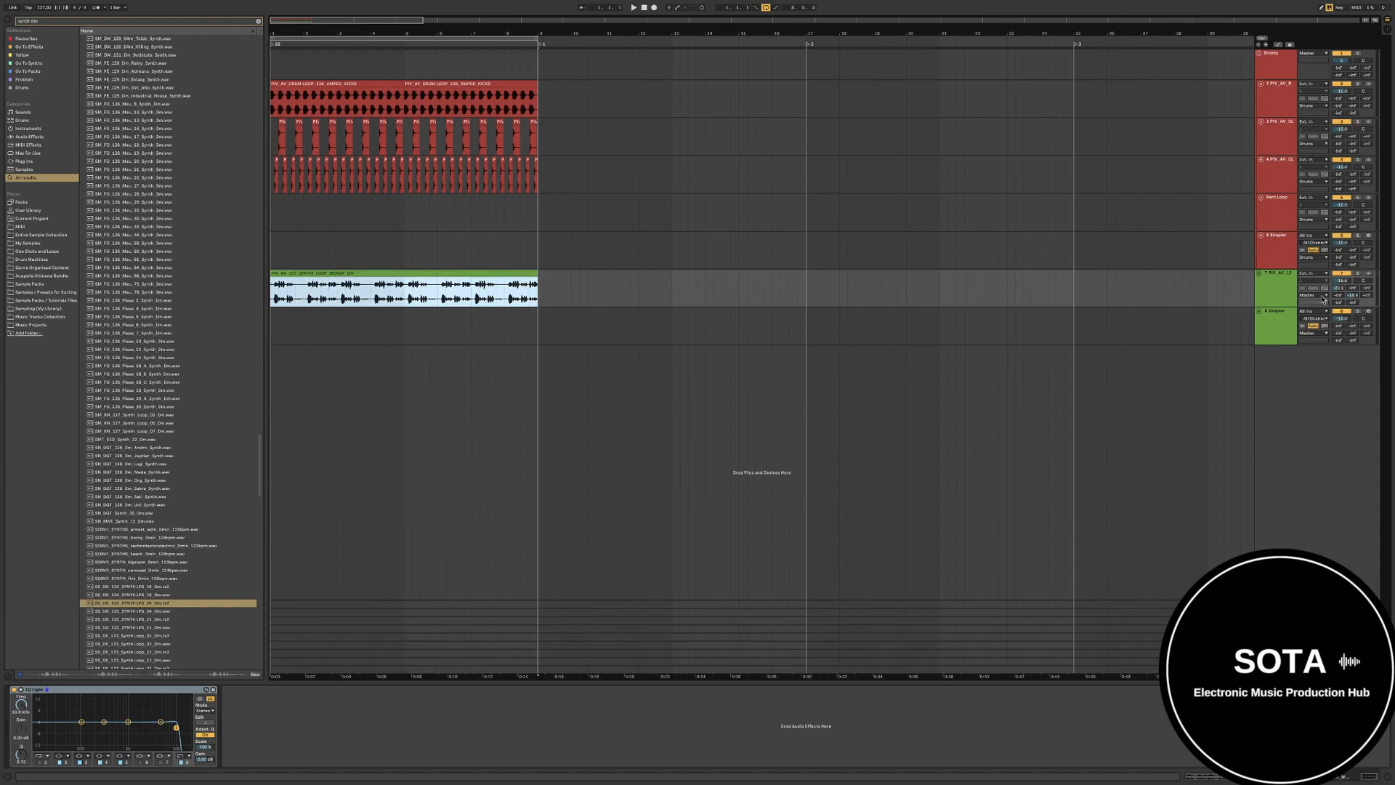
{"action": "left_click", "coordinate": [1276, 326]}
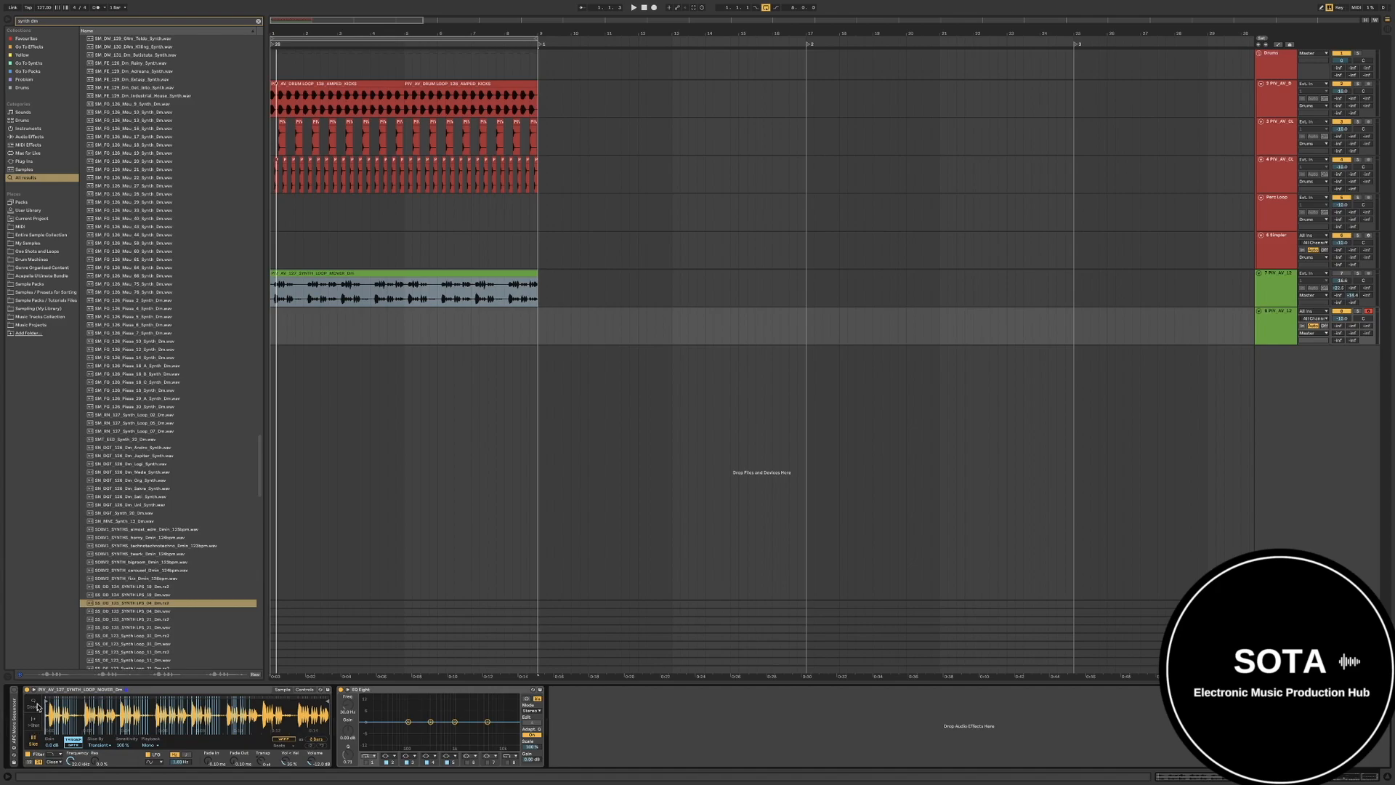
{"action": "mouse_move", "coordinate": [109, 738]}
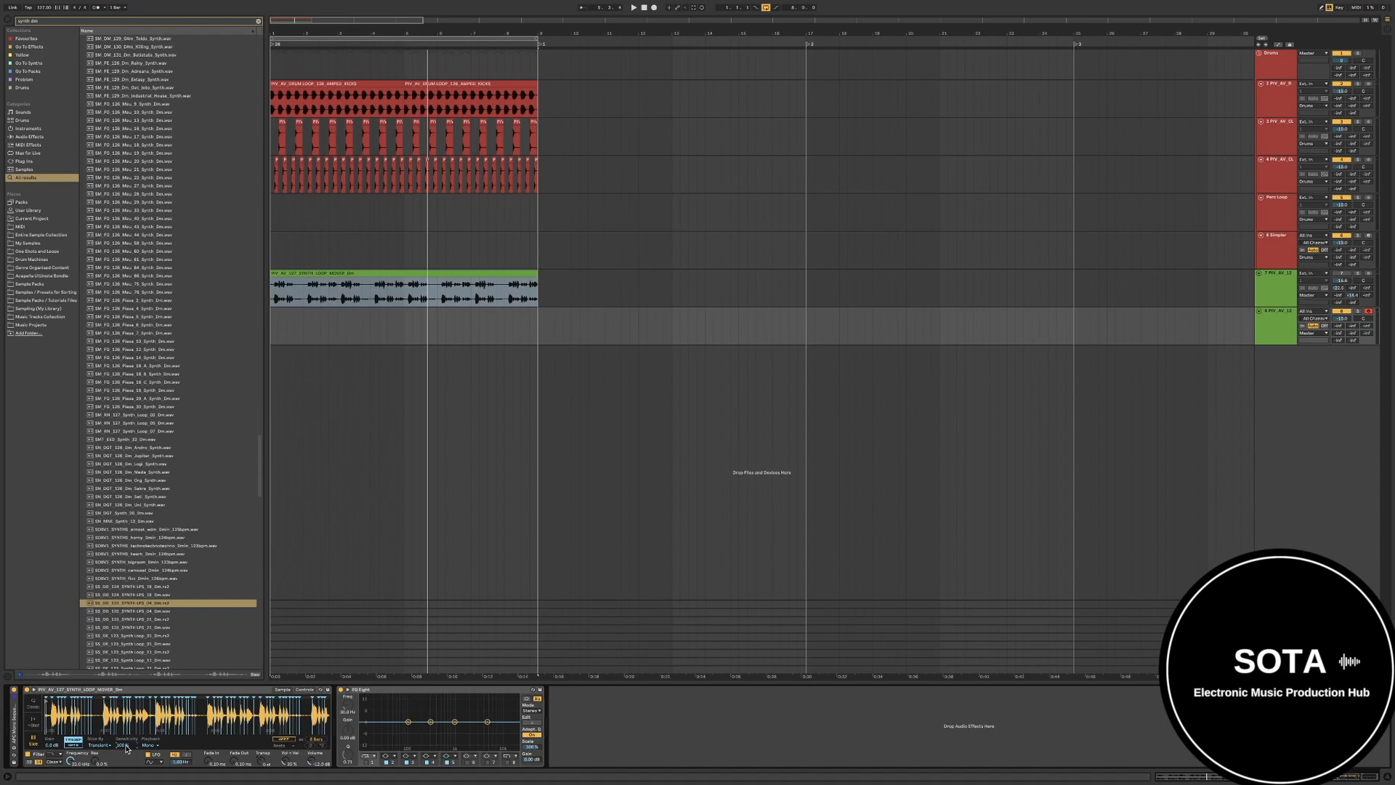
{"action": "mouse_move", "coordinate": [107, 750]}
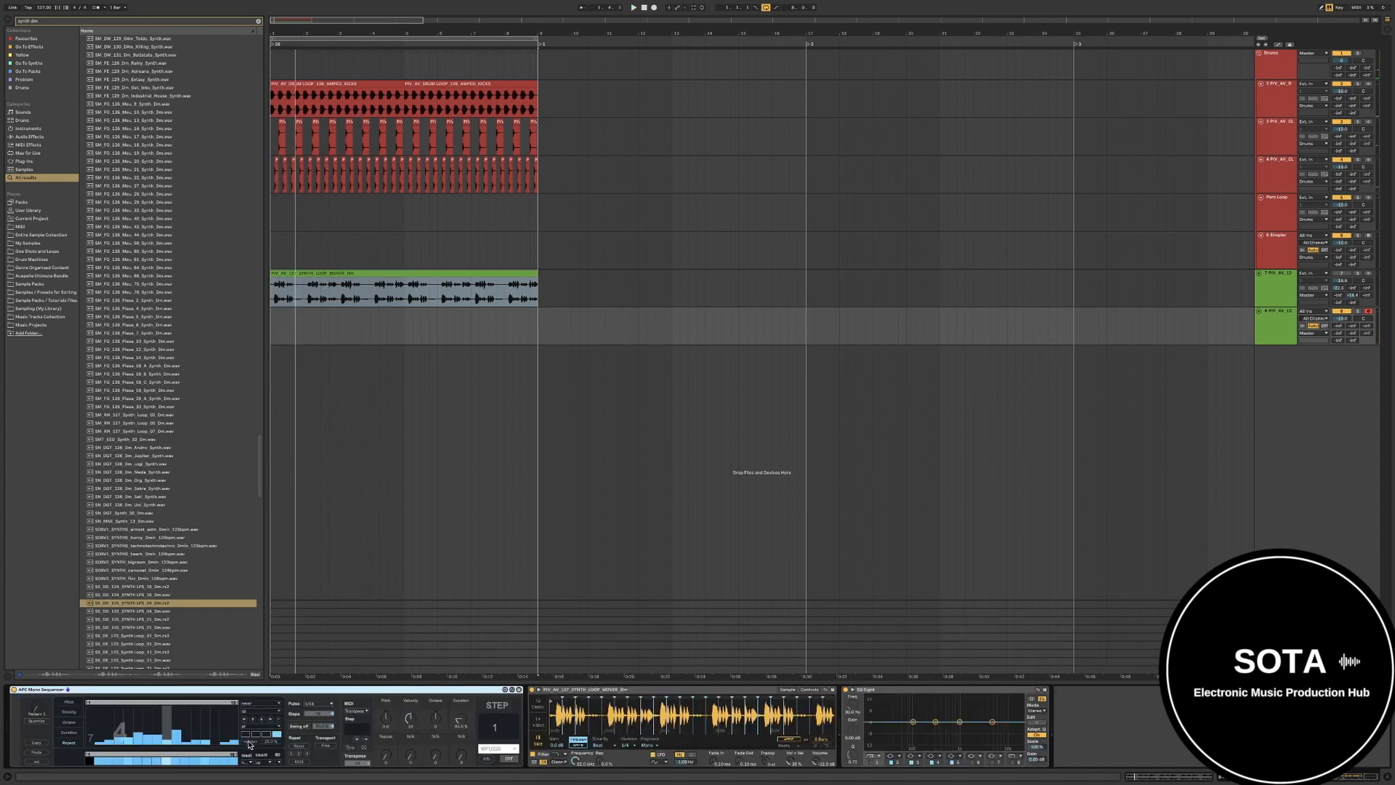
- Delete the step sequencer, leaving only Simpler and EQ Eight on the track
{"action": "left_click", "coordinate": [633, 9]}
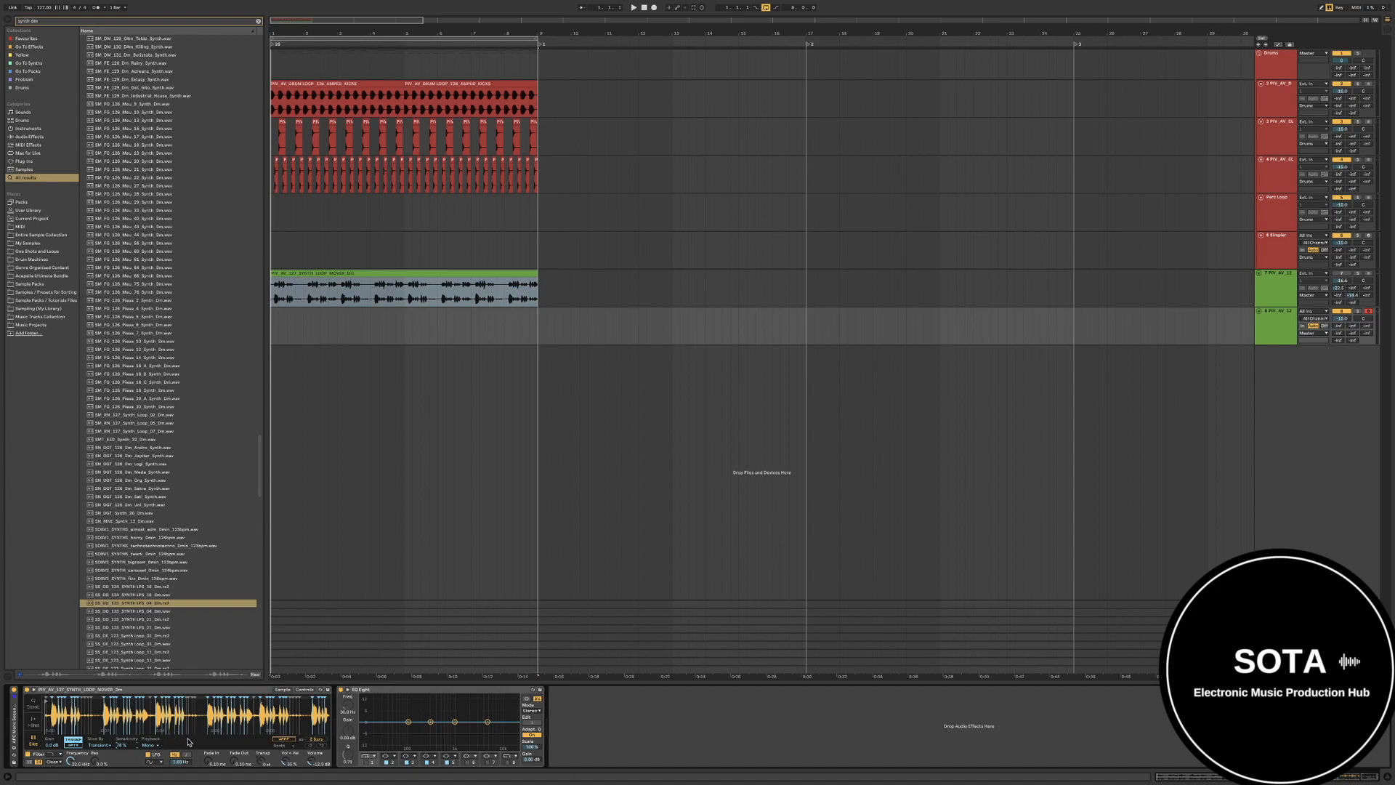
- Adjust Simpler's warp settings for the synth loop sample in the device view
{"action": "left_click", "coordinate": [84, 749]}
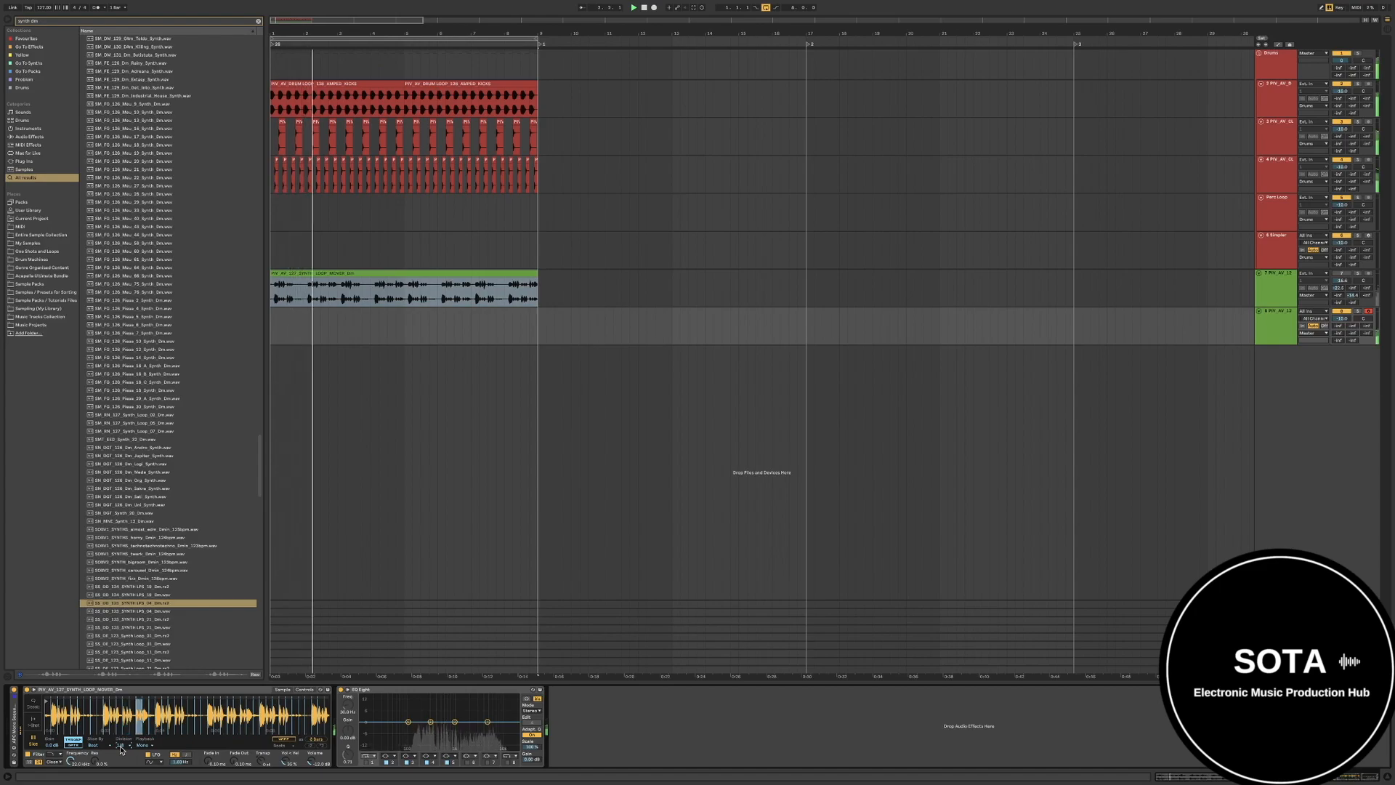
{"action": "left_click", "coordinate": [119, 737]}
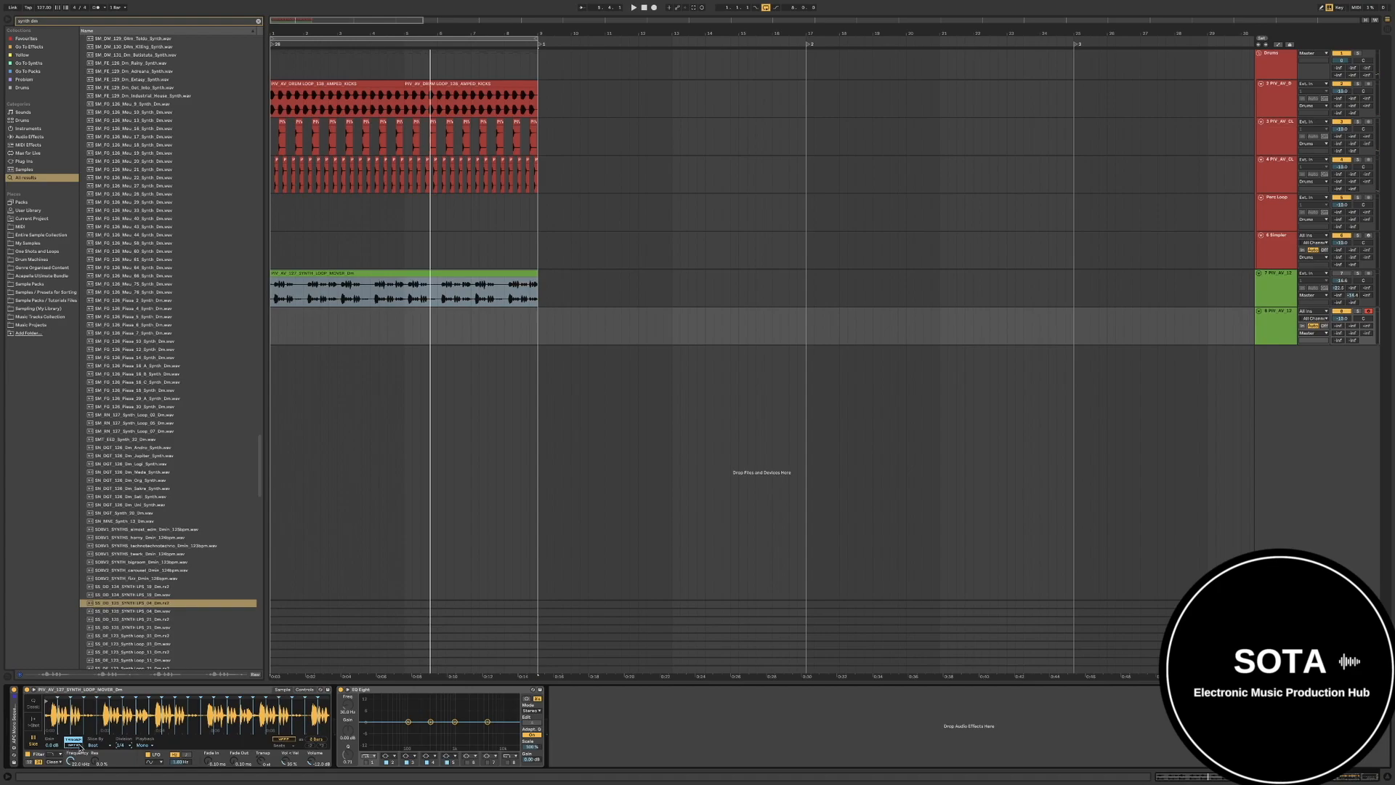
{"action": "left_click", "coordinate": [107, 744]}
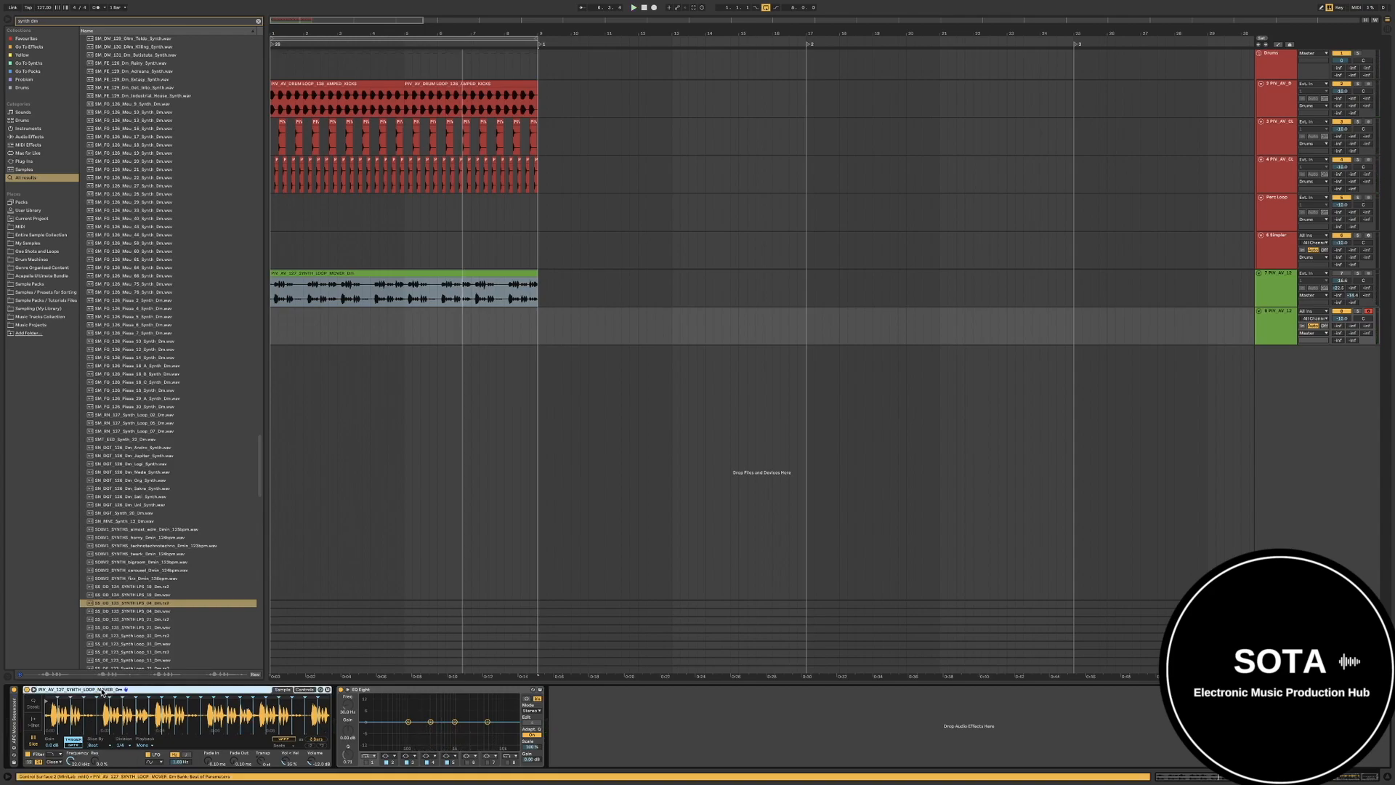
{"action": "mouse_move", "coordinate": [119, 698]}
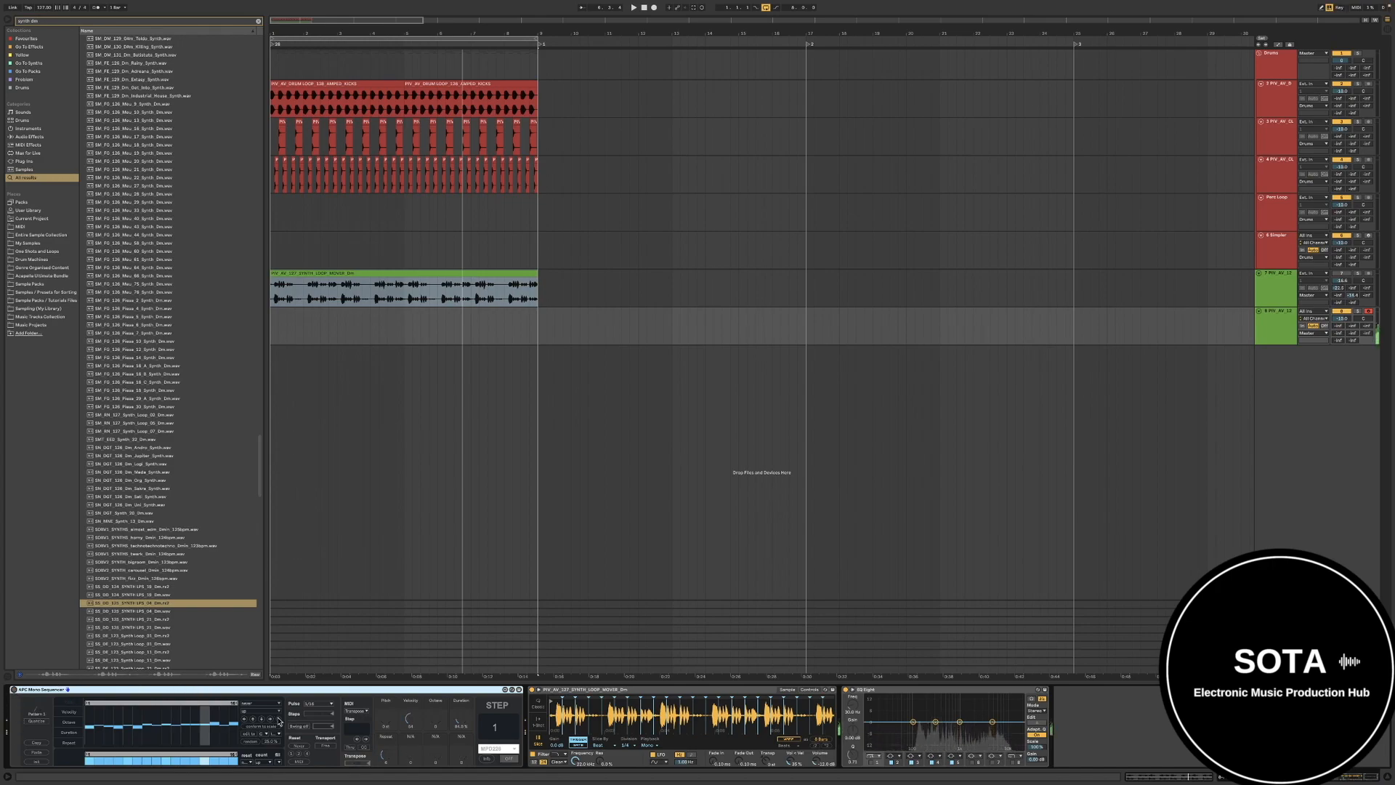
{"action": "left_click", "coordinate": [610, 745]}
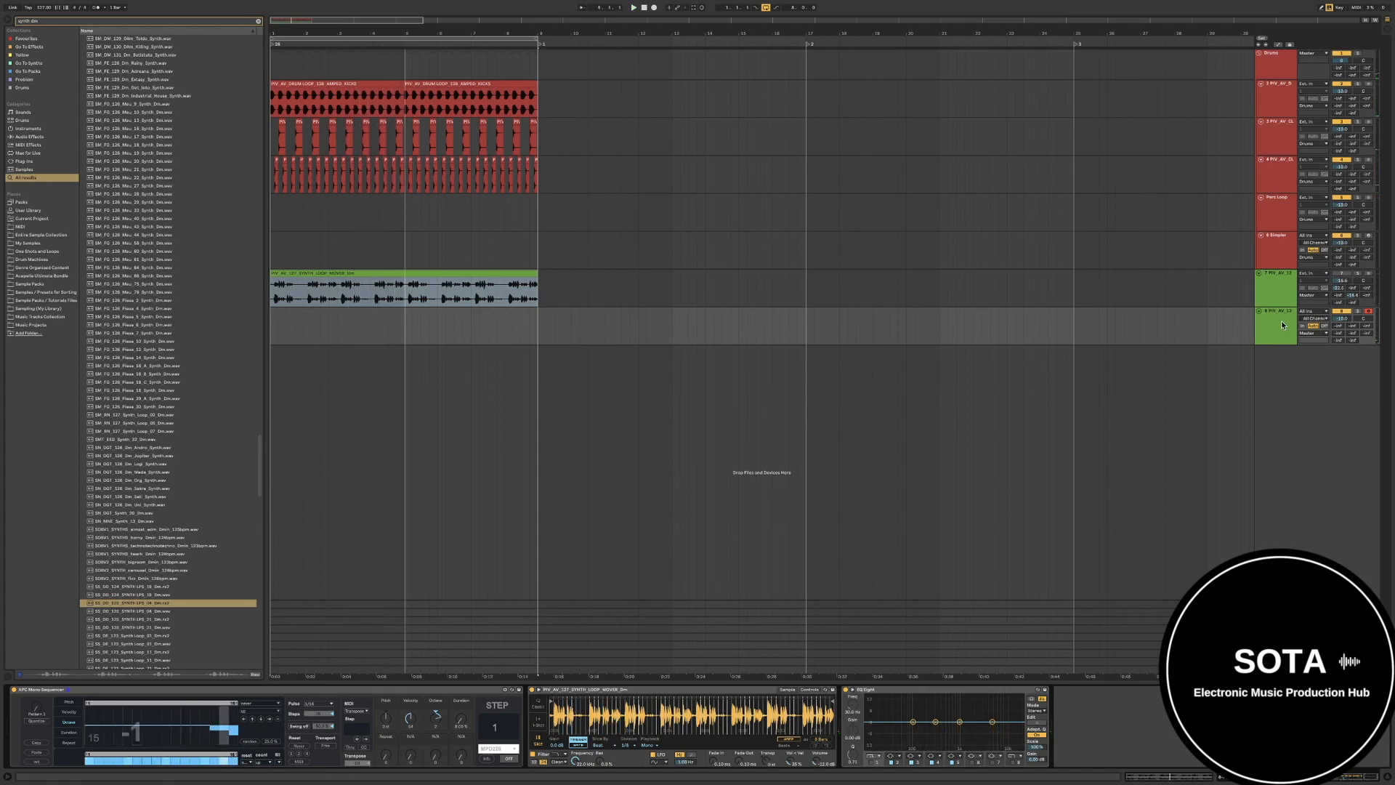
- Insert a new audio track and pick its Audio From input source
{"action": "right_click", "coordinate": [1274, 323]}
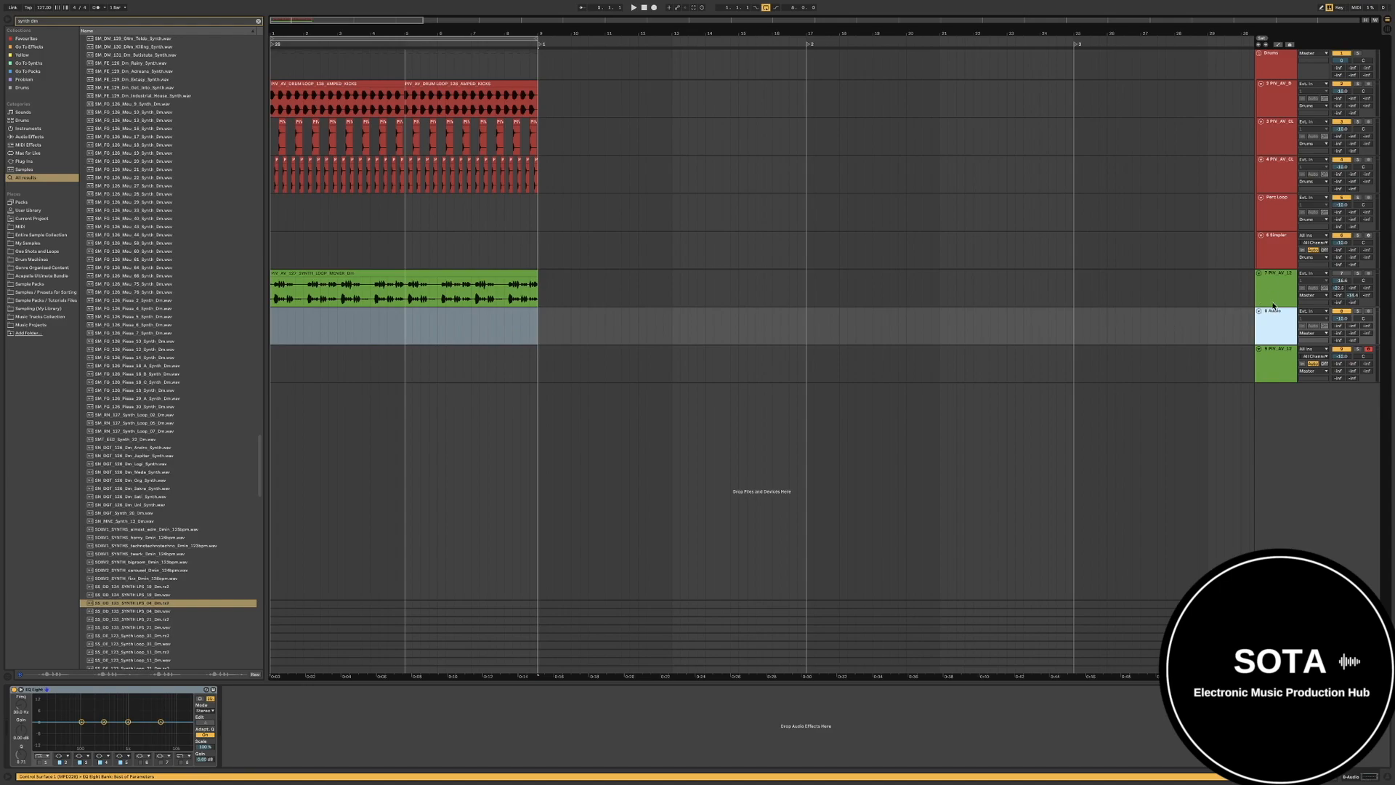
{"action": "left_click", "coordinate": [1310, 310]}
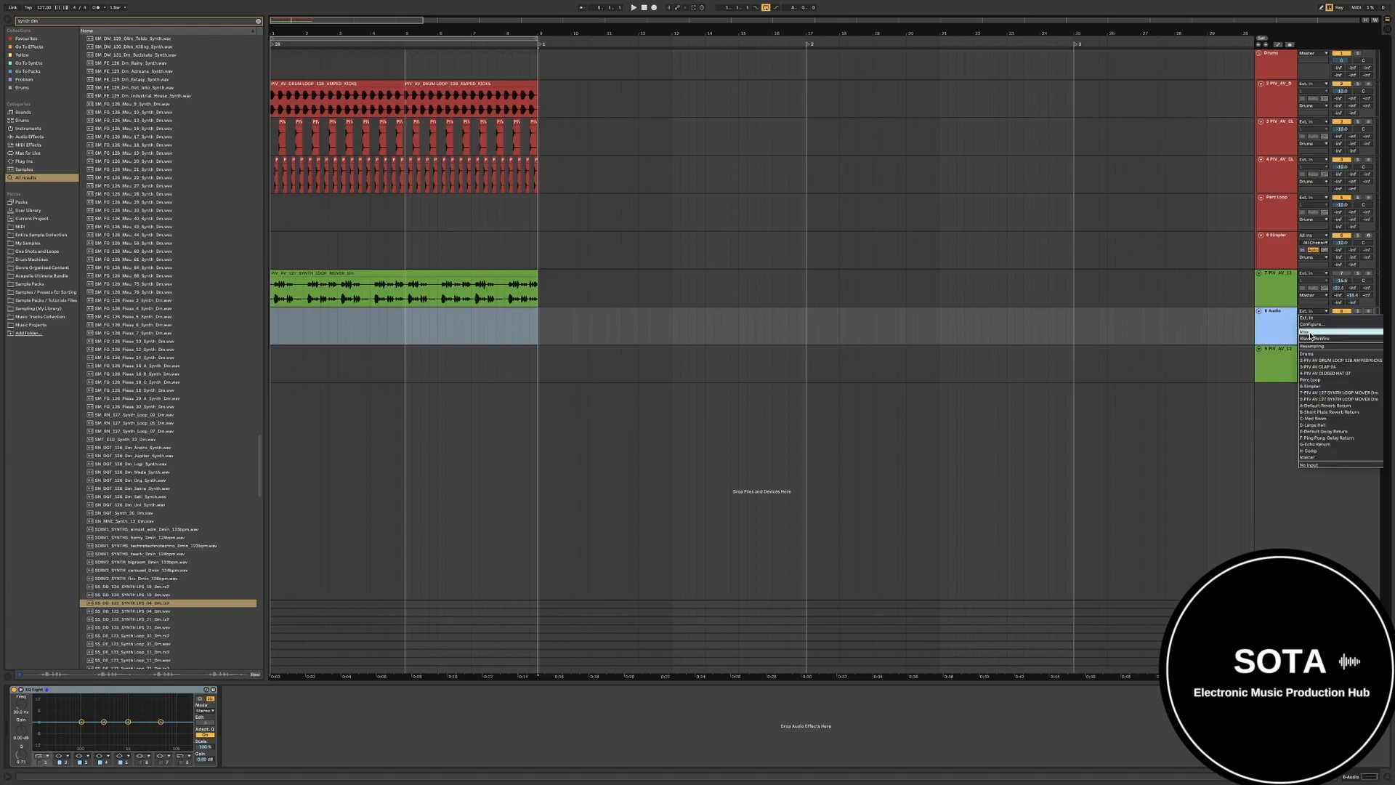
{"action": "left_click", "coordinate": [1310, 310]}
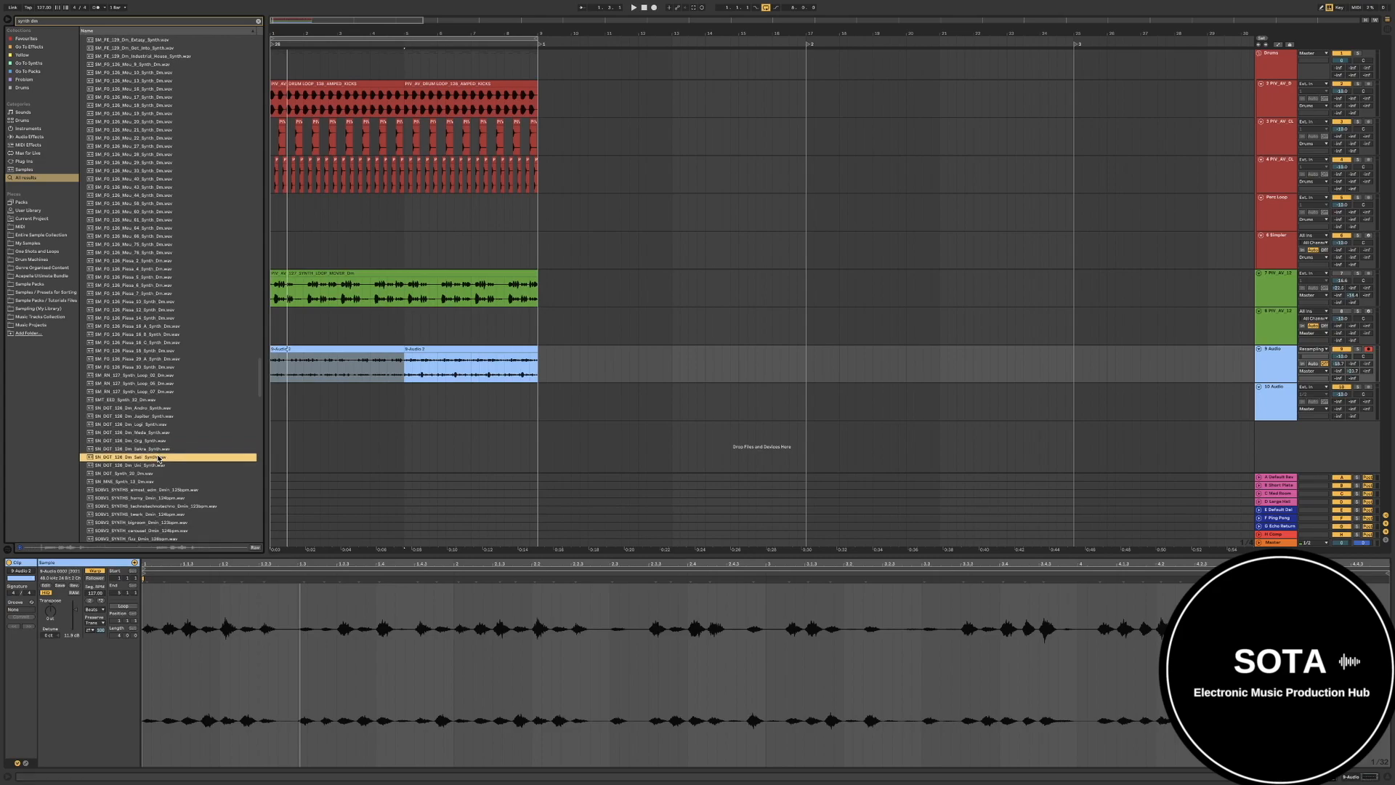
- Preview five different synth loop samples from the browser's All Results list
{"action": "left_click", "coordinate": [131, 473]}
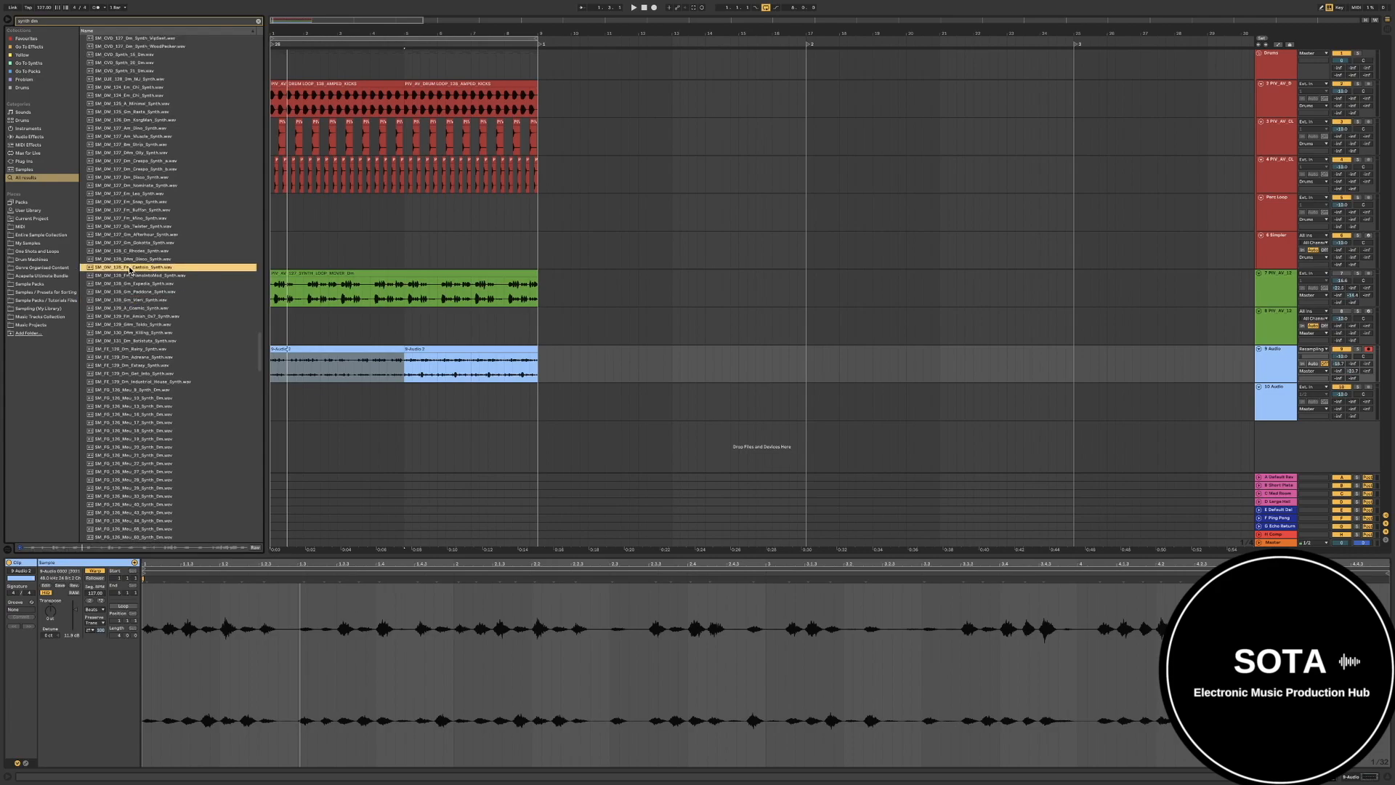
{"action": "left_click", "coordinate": [135, 284]}
{"action": "type", "text": " loop"}
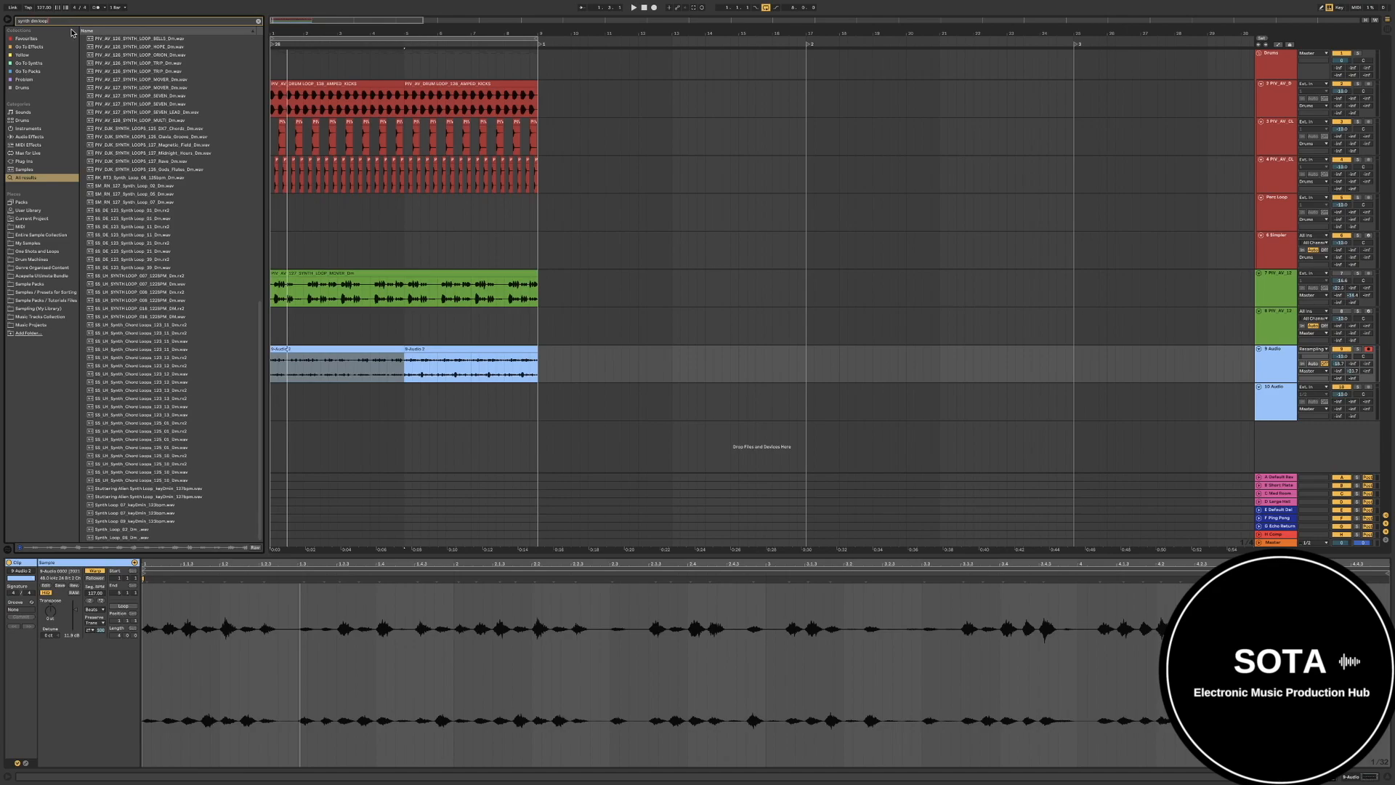
{"action": "left_click", "coordinate": [138, 138]}
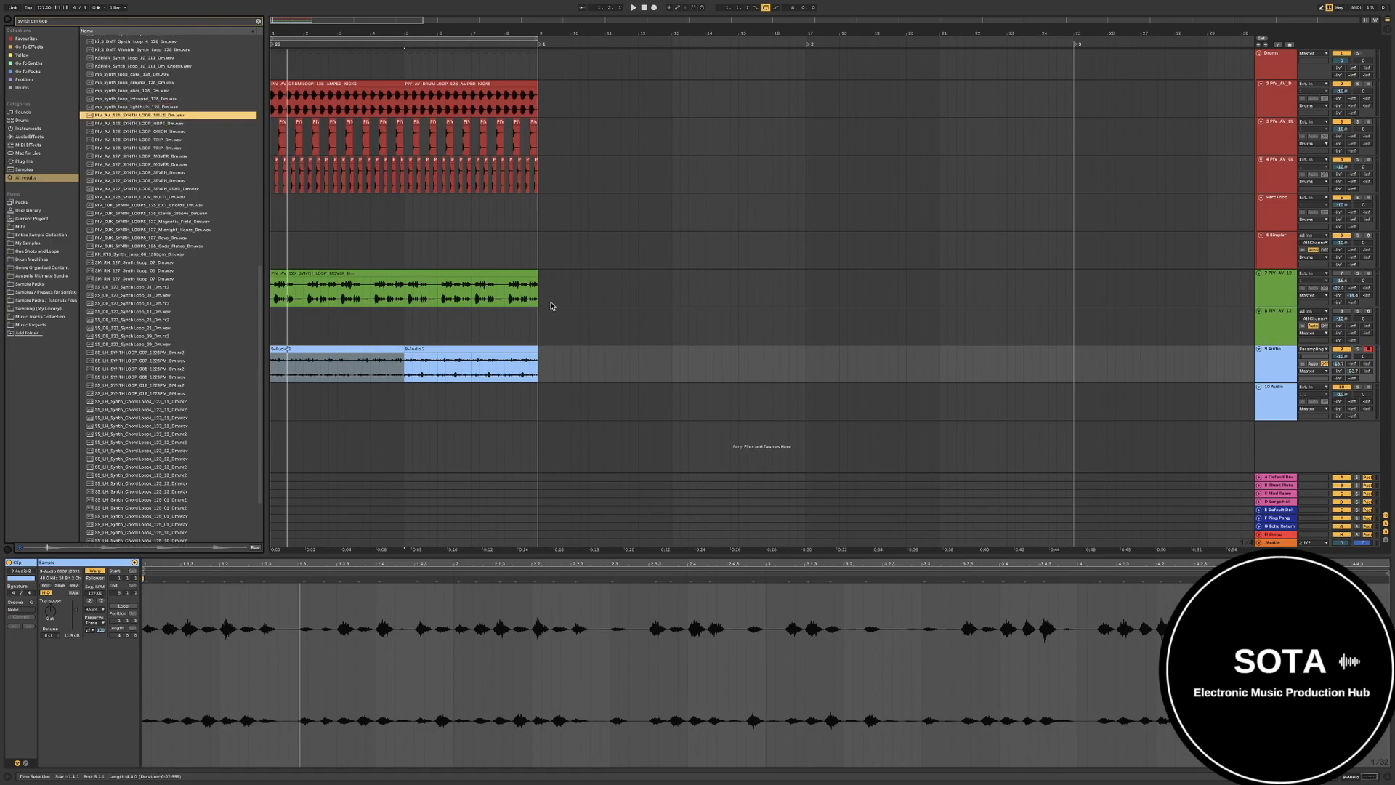
{"action": "mouse_move", "coordinate": [403, 410]}
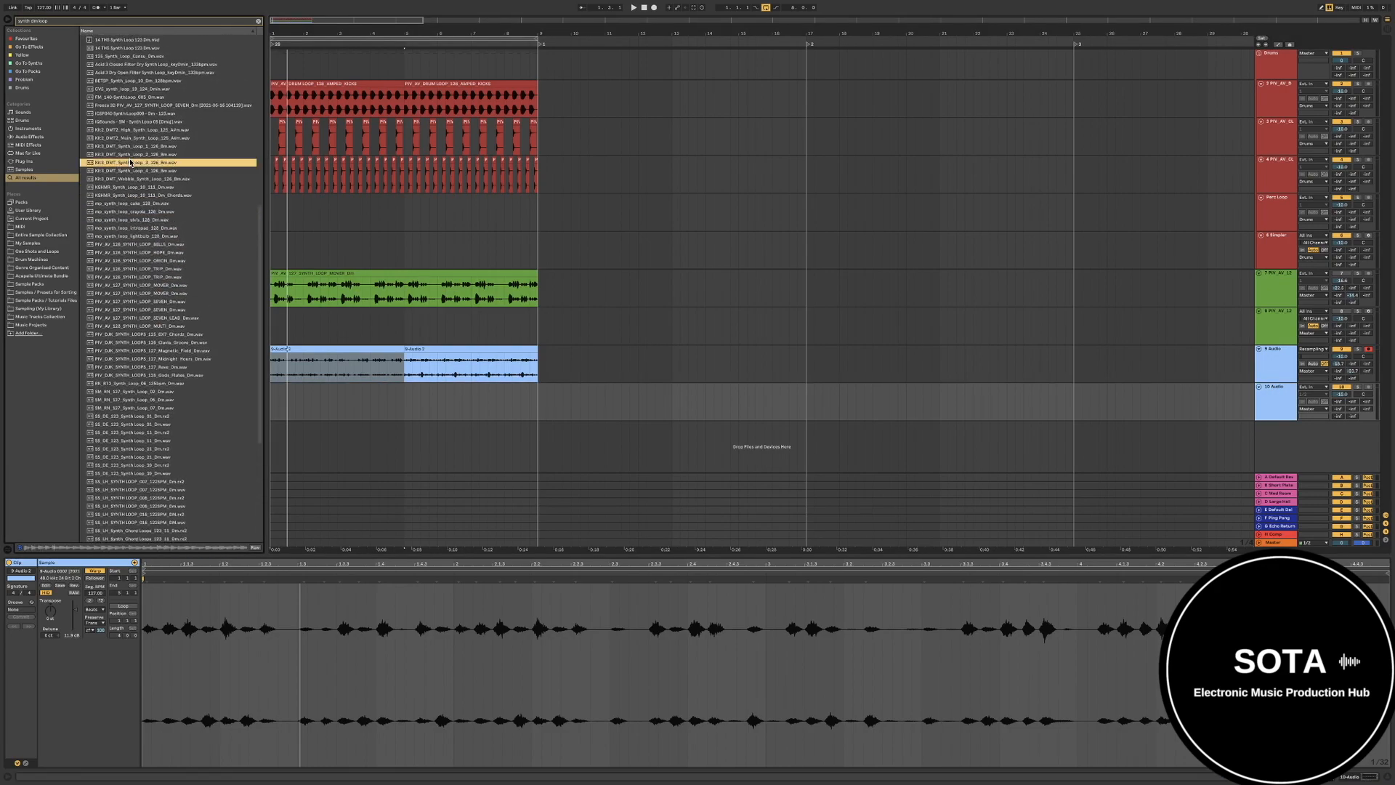
{"action": "left_click", "coordinate": [145, 293]}
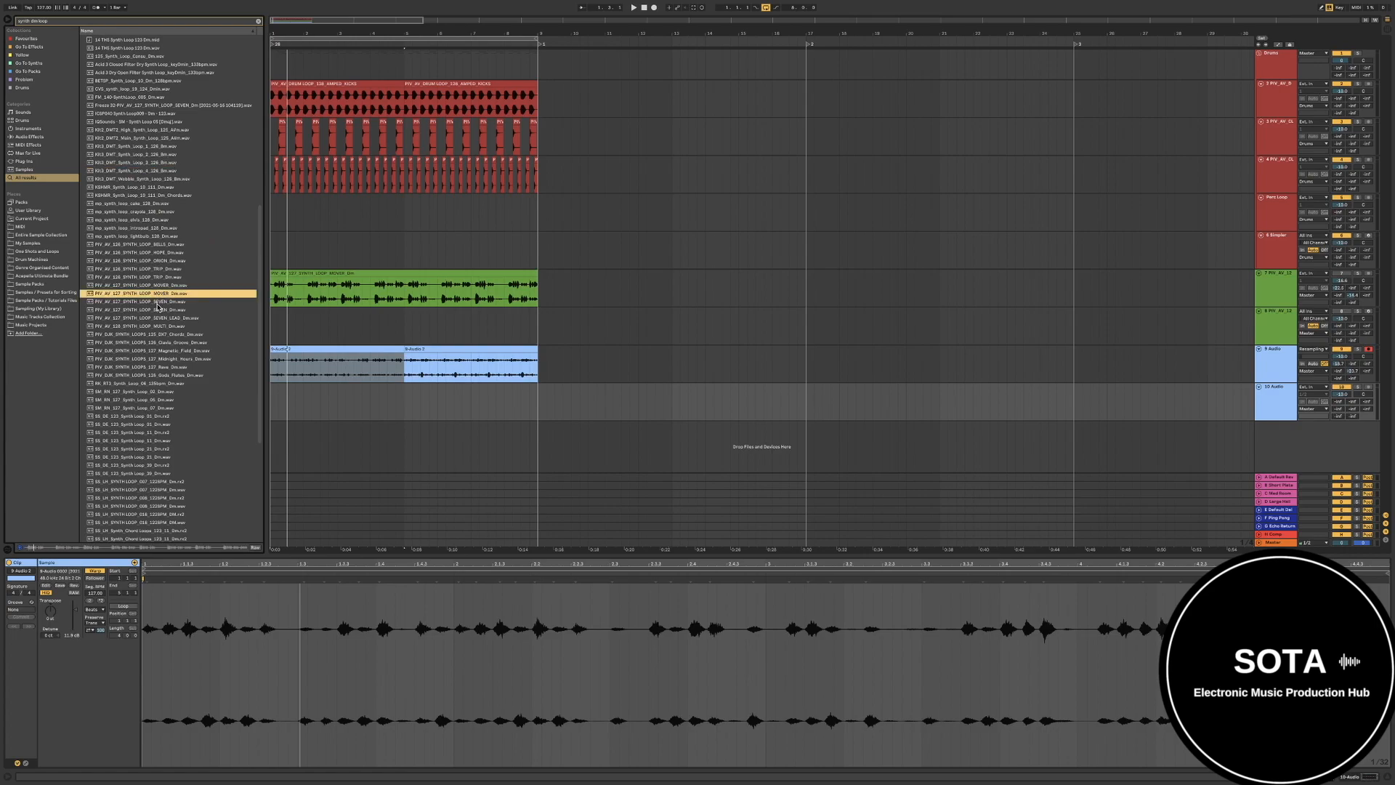
{"action": "left_click", "coordinate": [145, 310]}
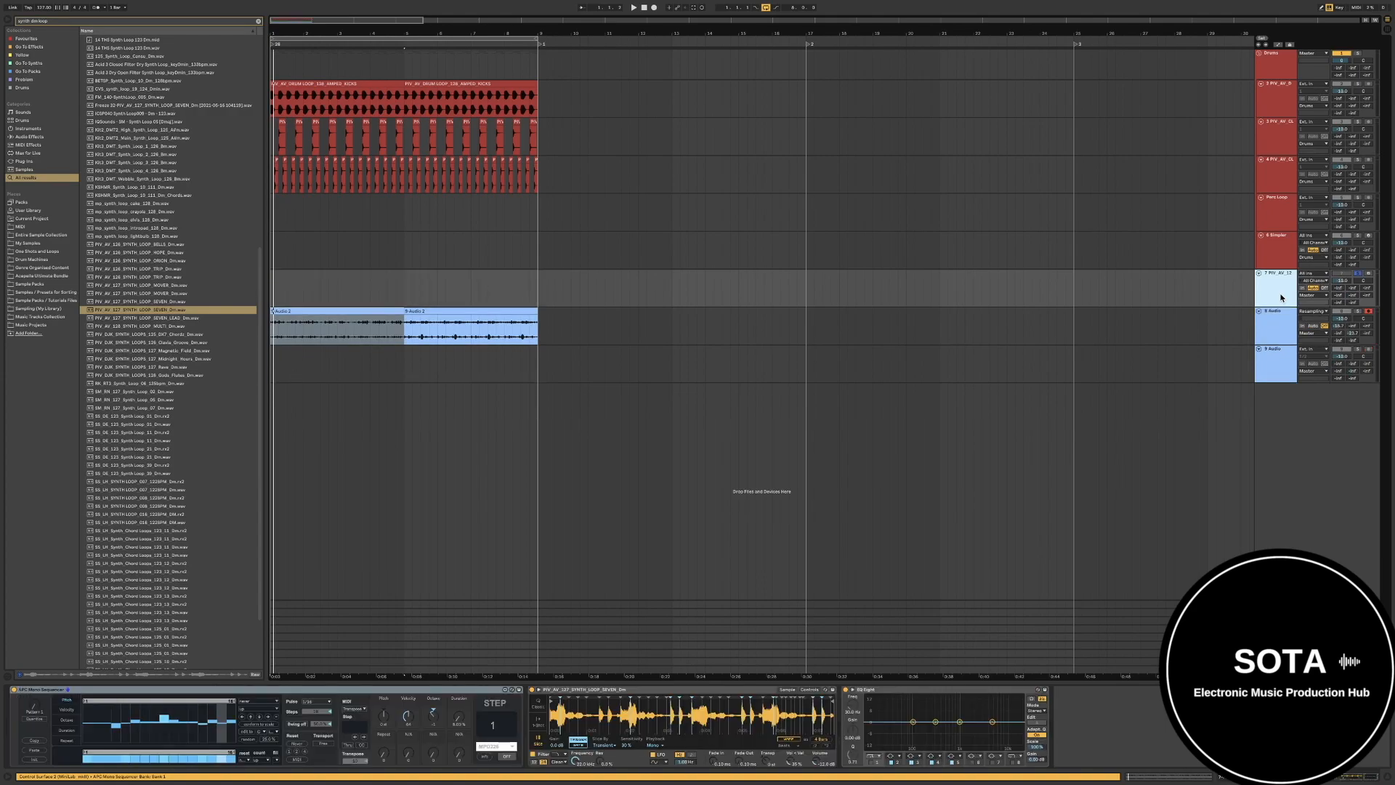
{"action": "mouse_move", "coordinate": [1193, 313]}
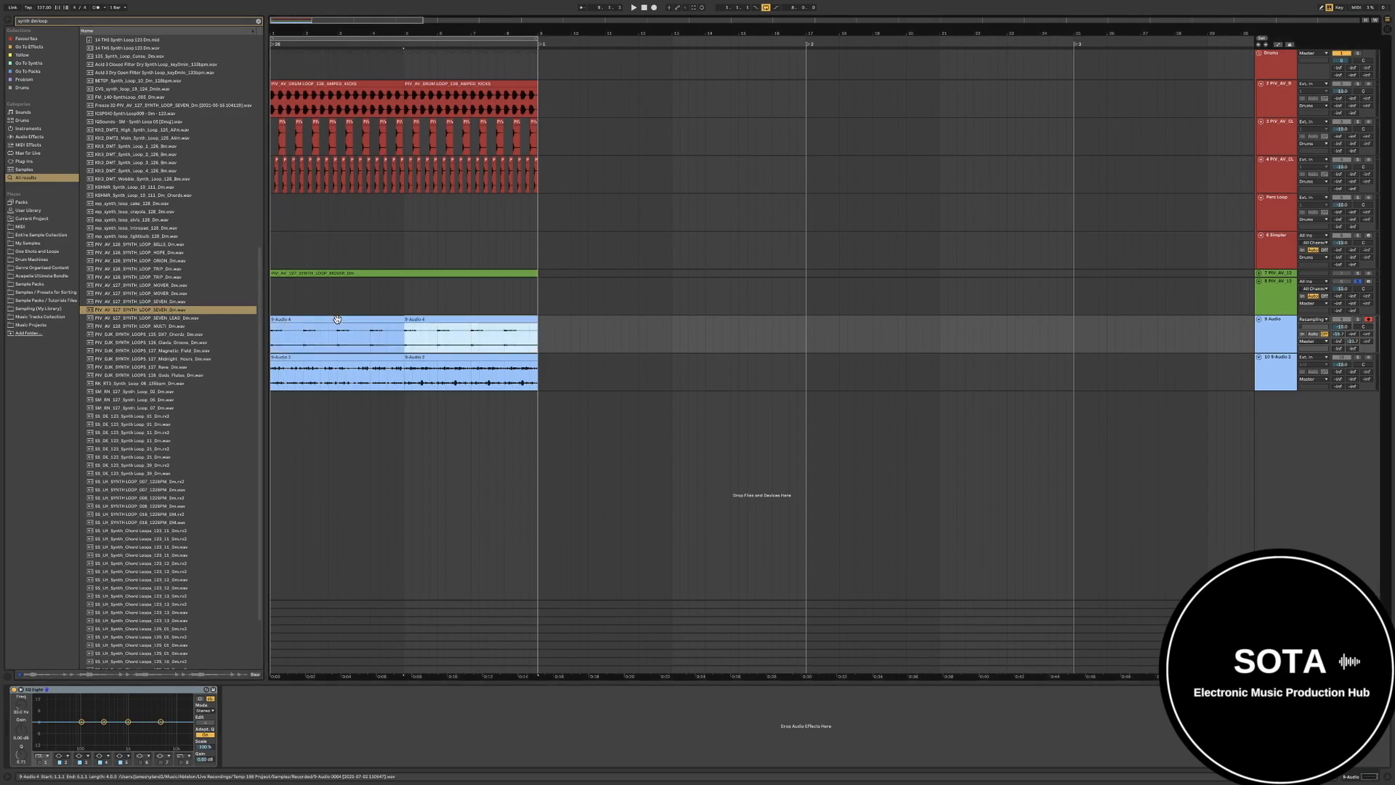
- Open the recorded audio clip to view its waveform and sample details
{"action": "left_click", "coordinate": [335, 320]}
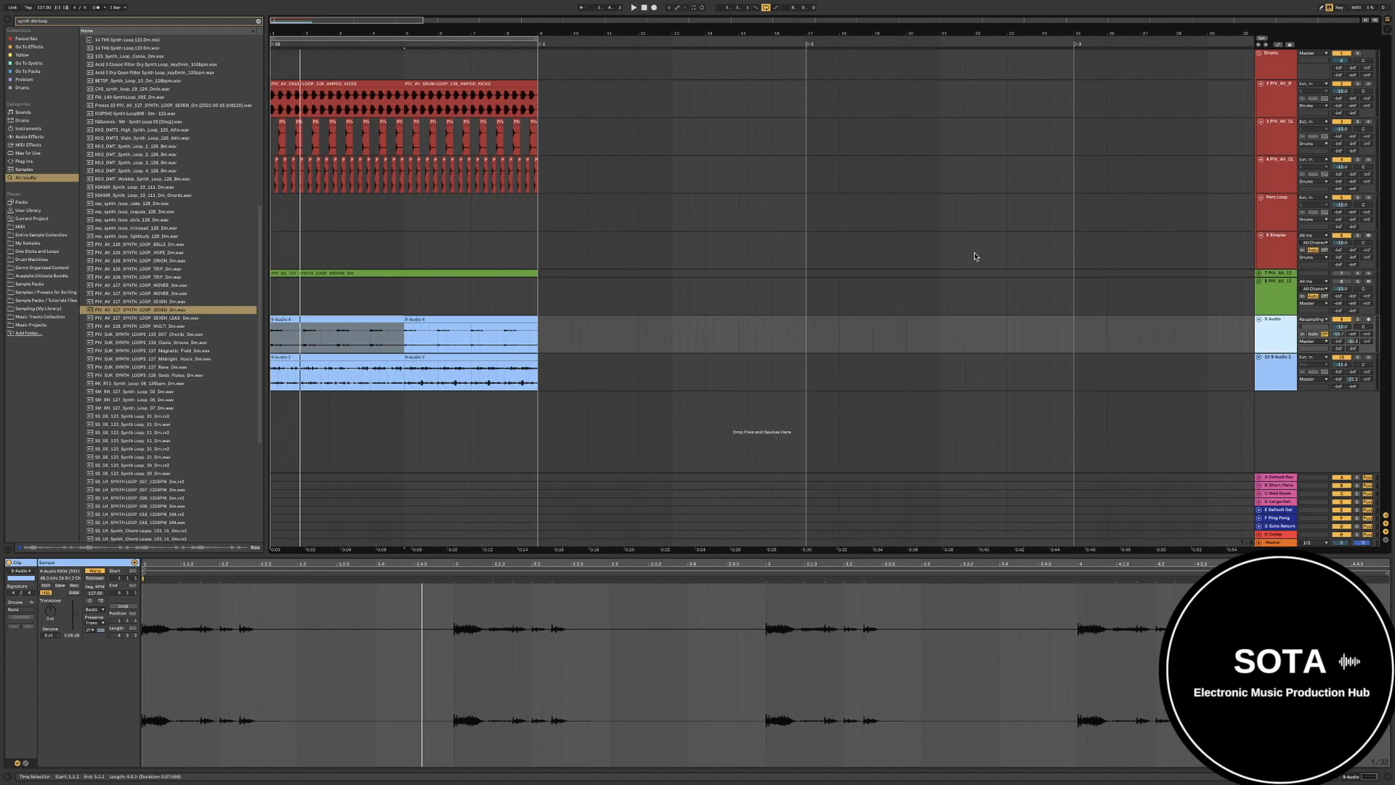
{"action": "mouse_move", "coordinate": [309, 429]}
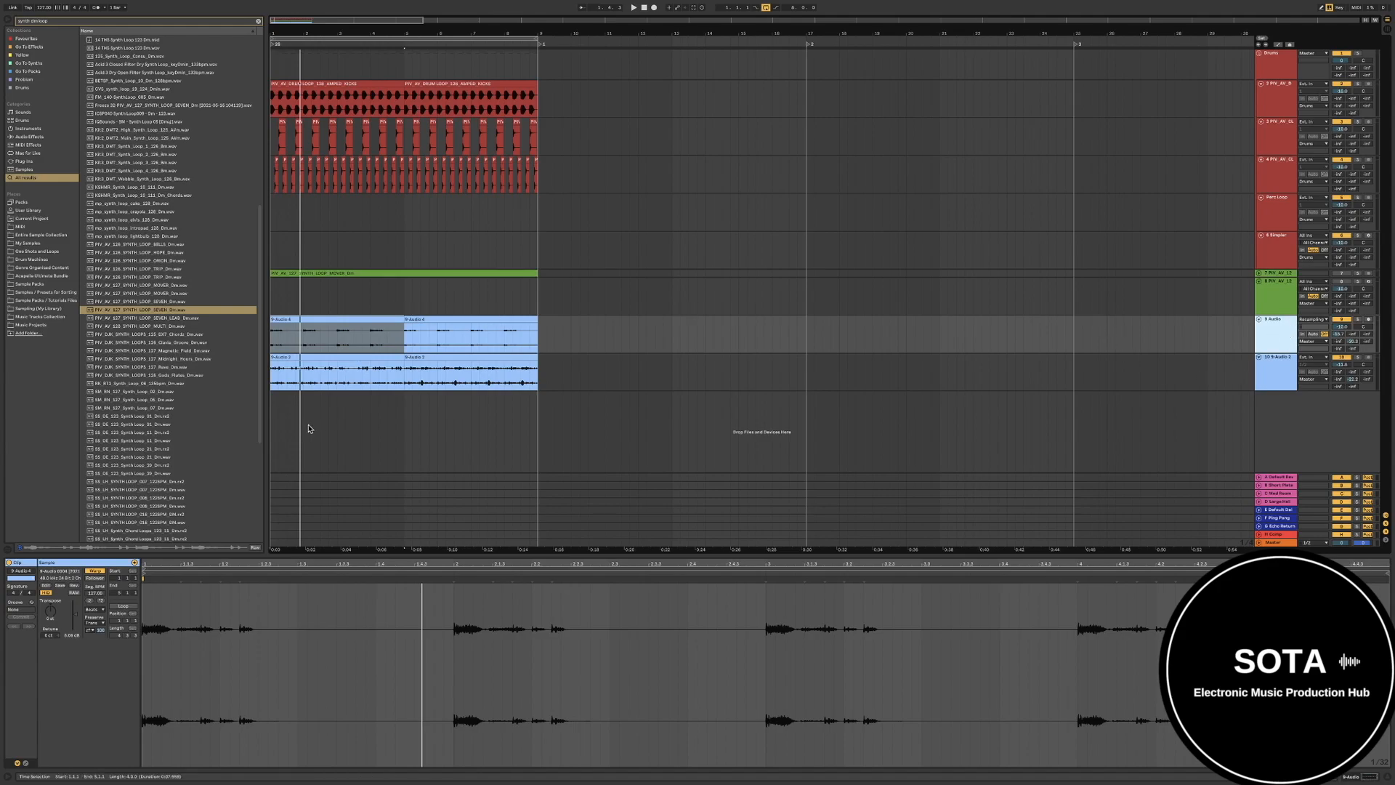